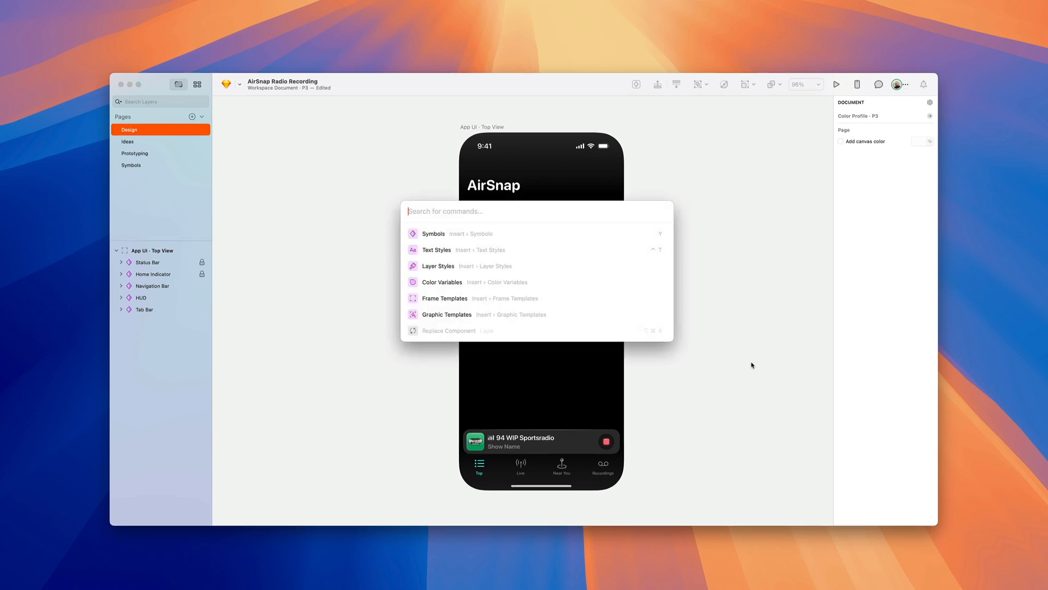
mouse_move(438, 265)
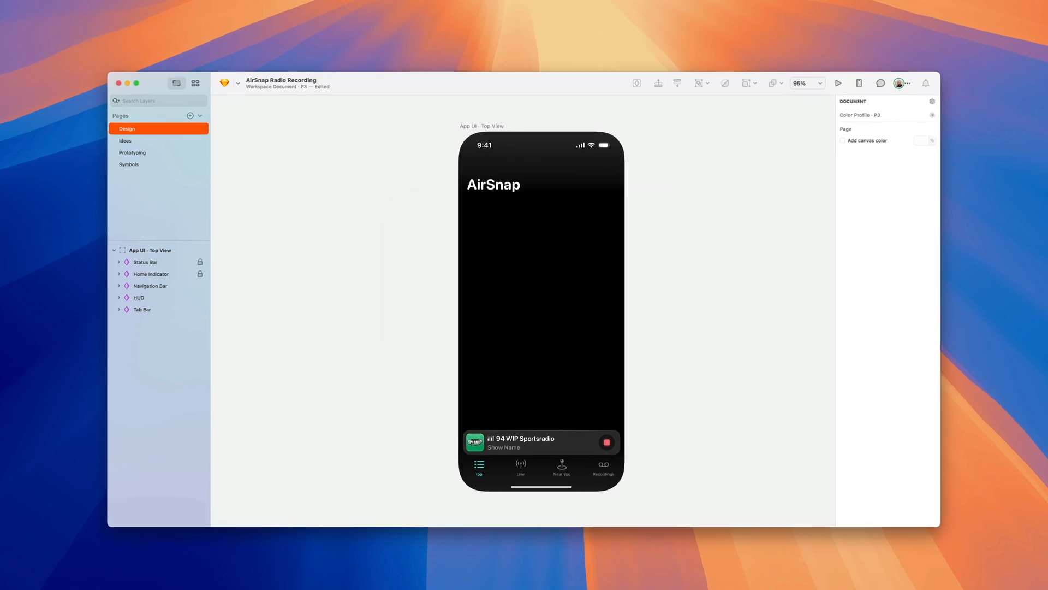
Bring up the Insert Symbol picker for the AirSnap screen
key(y)
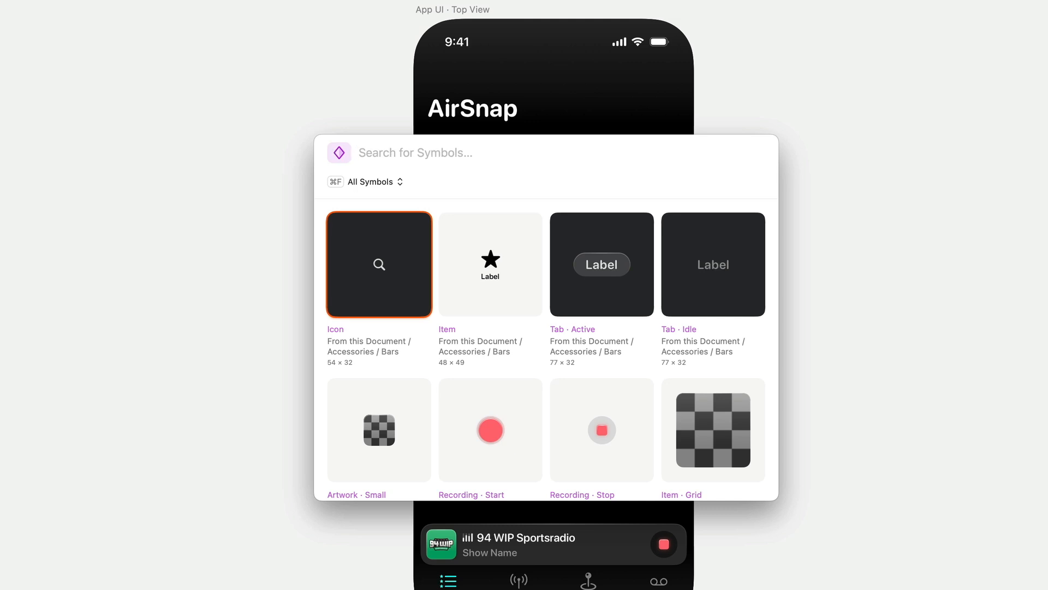
Browse the symbol sources to the document's Accessories group, then return to all symbols with sources listed
click(370, 181)
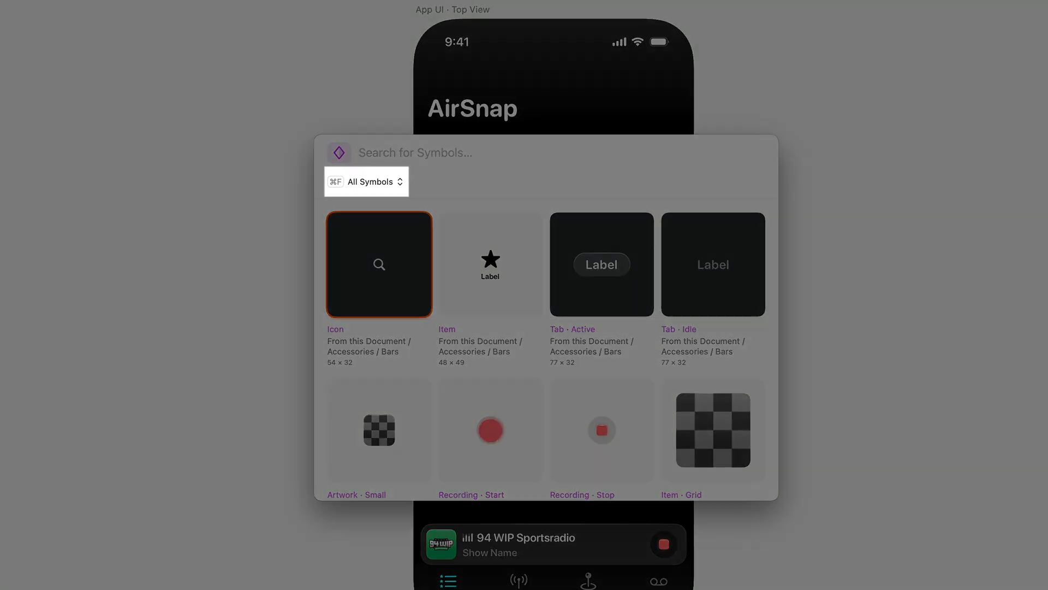
key(cmd+f)
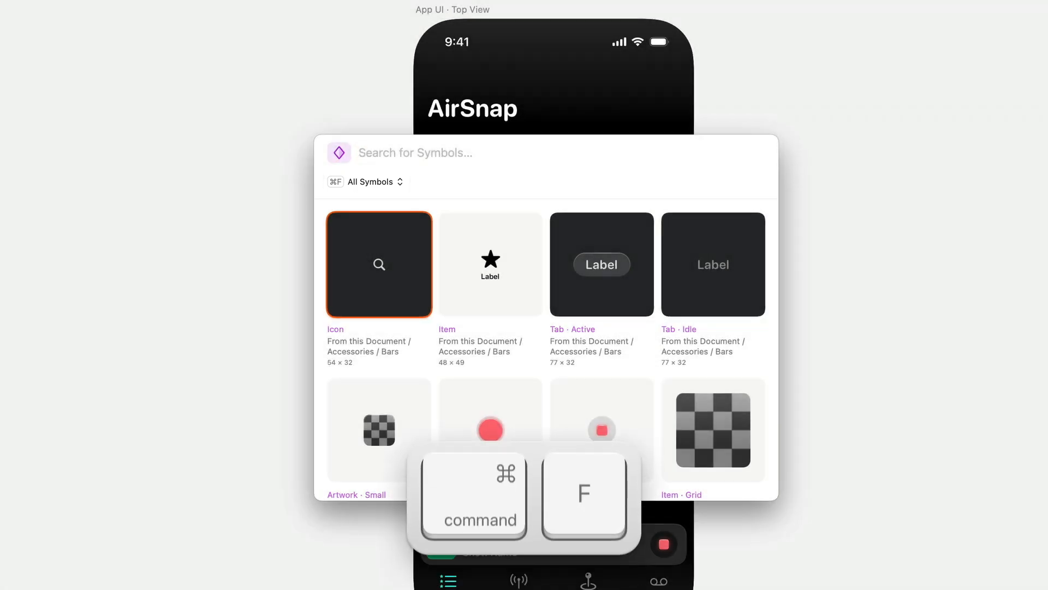
click(369, 181)
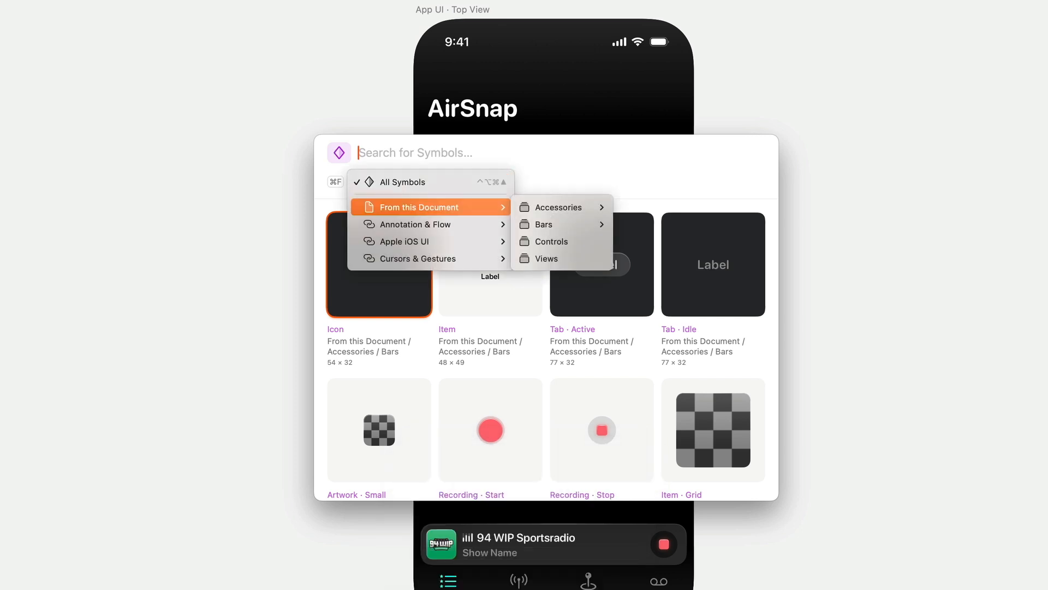
mouse_move(559, 225)
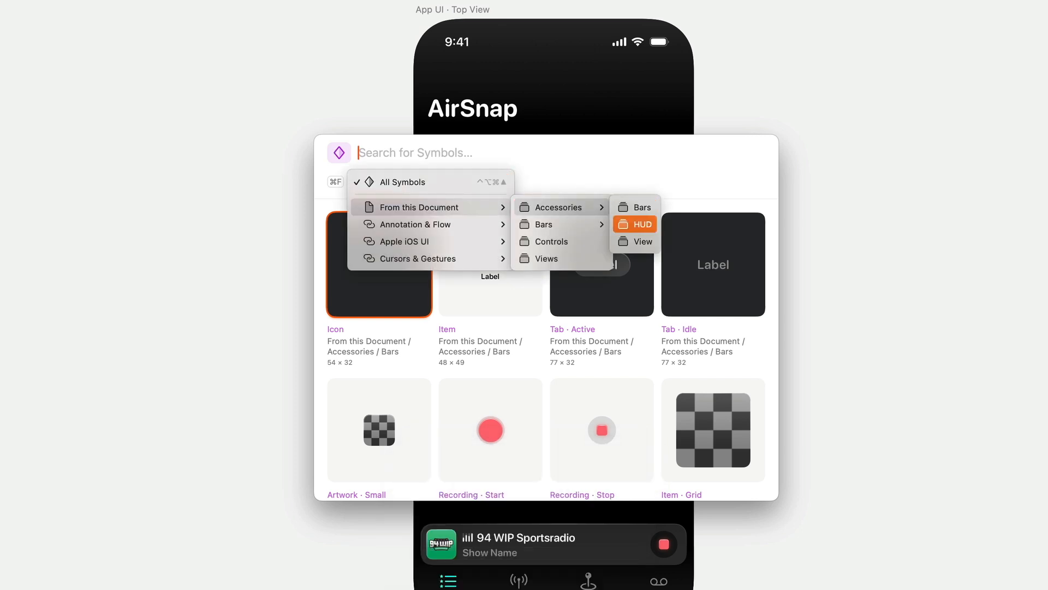
click(636, 223)
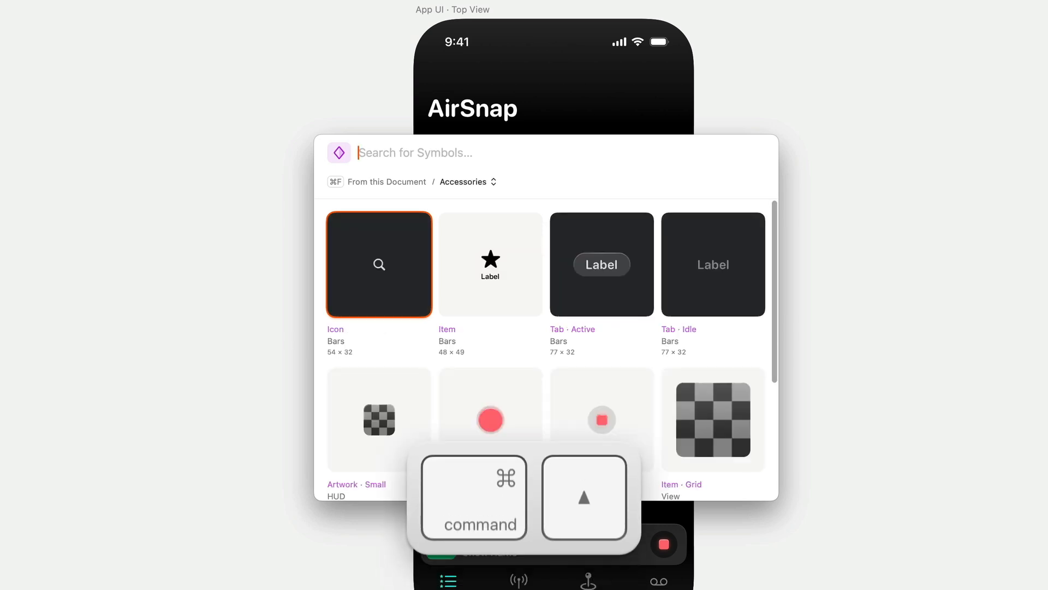
click(462, 181)
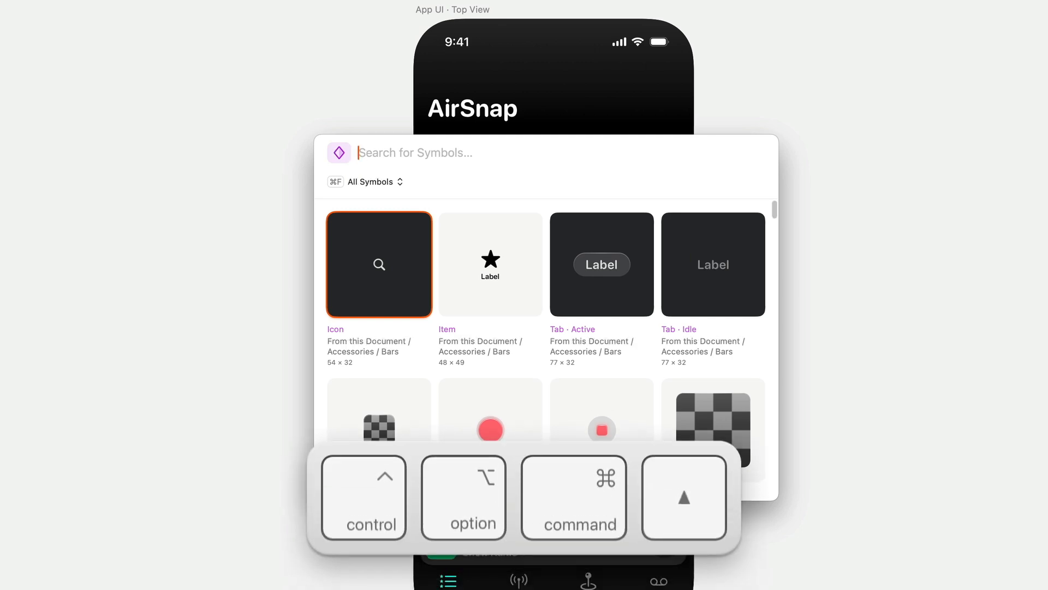
click(369, 181)
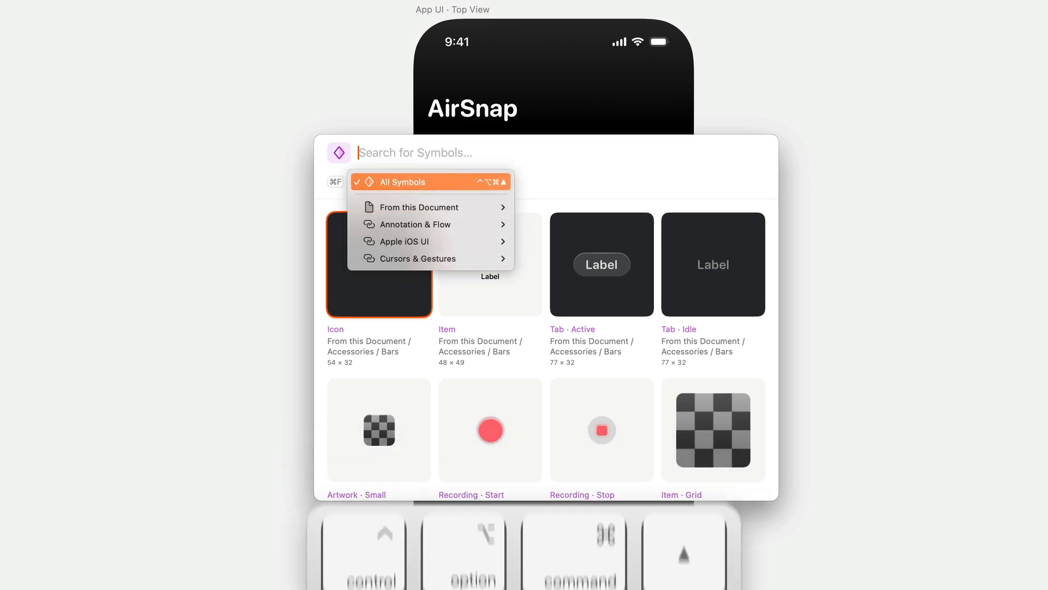
mouse_move(419, 208)
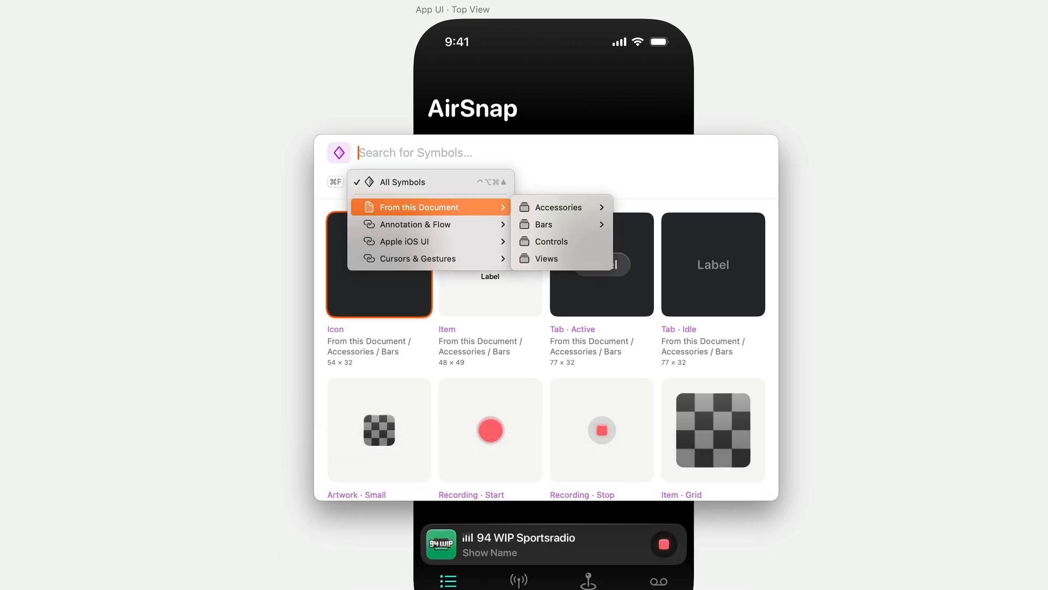
Search 'list' and insert the full-screen List view symbol onto the artboard
text(list)
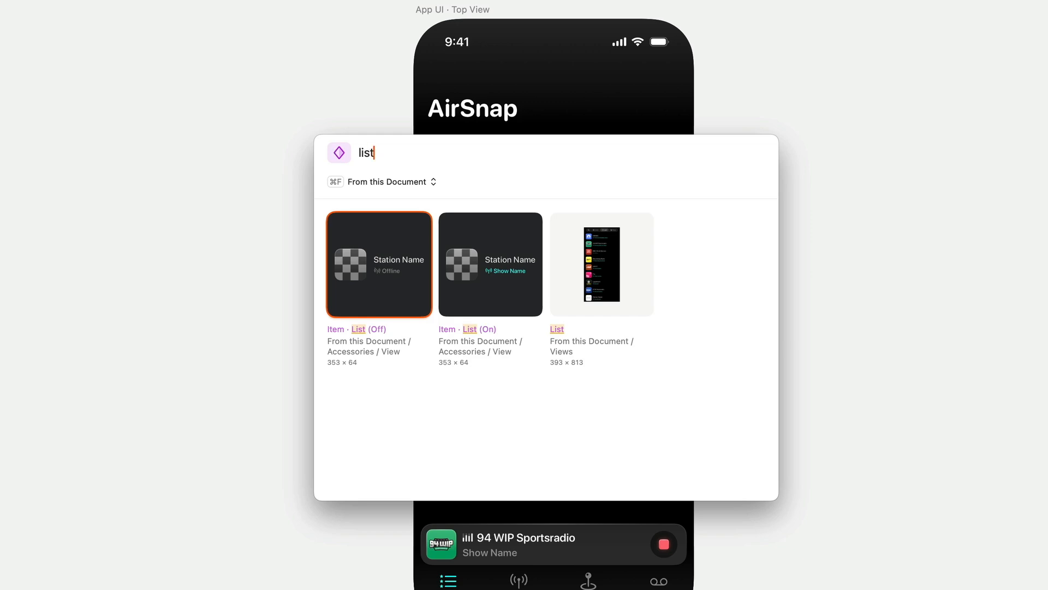
key(Return)
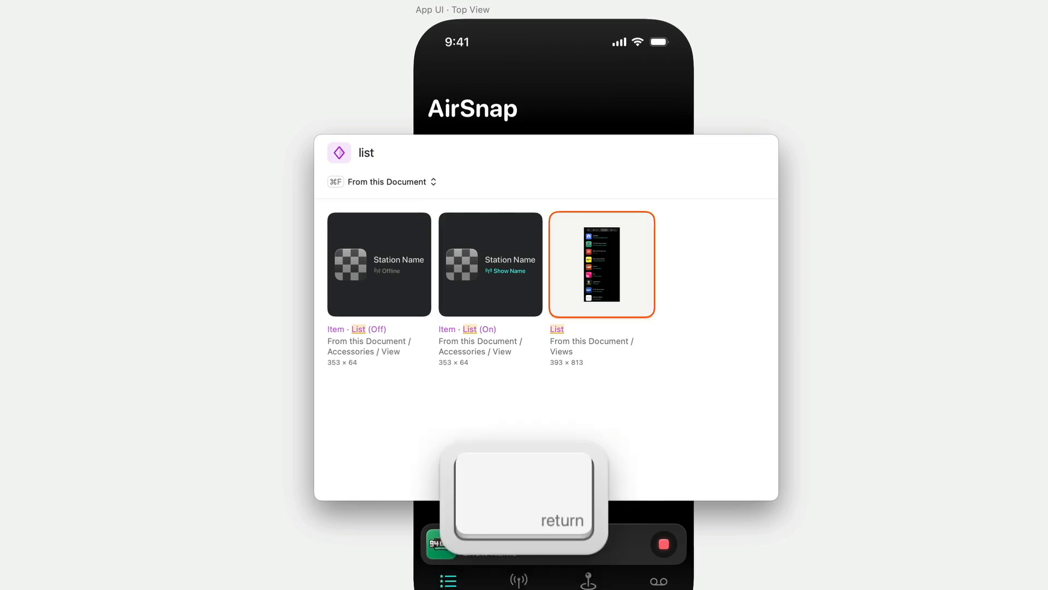
key(return)
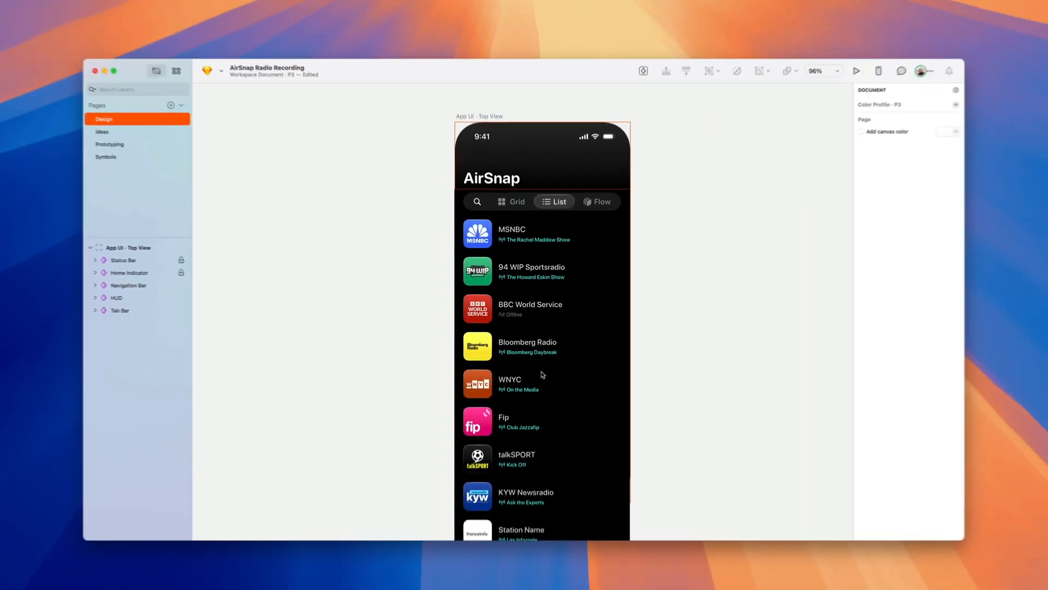
Replace the inserted Views/List symbol with the Grid view symbol
click(542, 383)
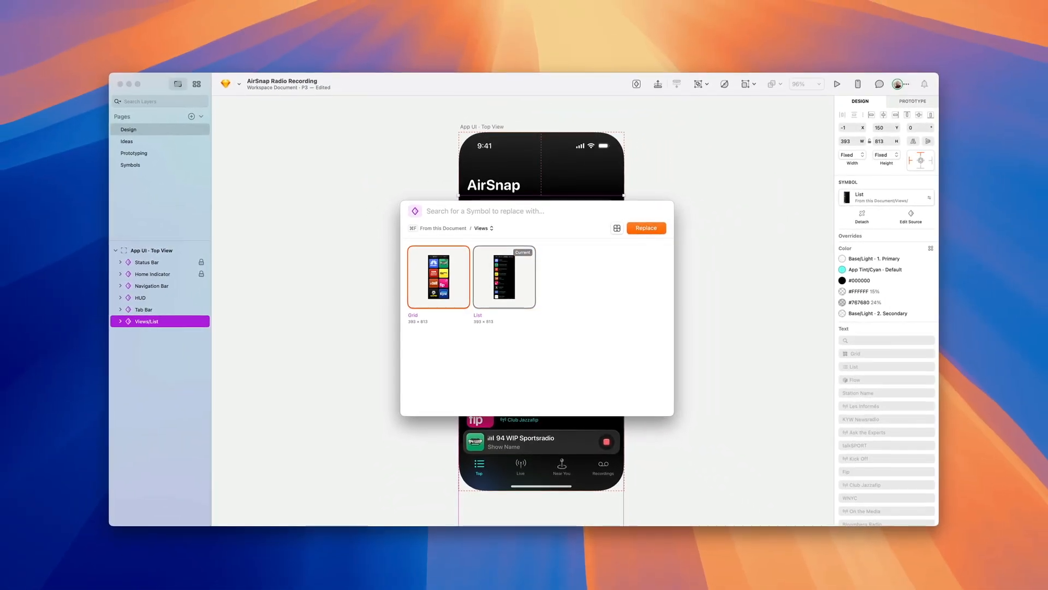
click(439, 277)
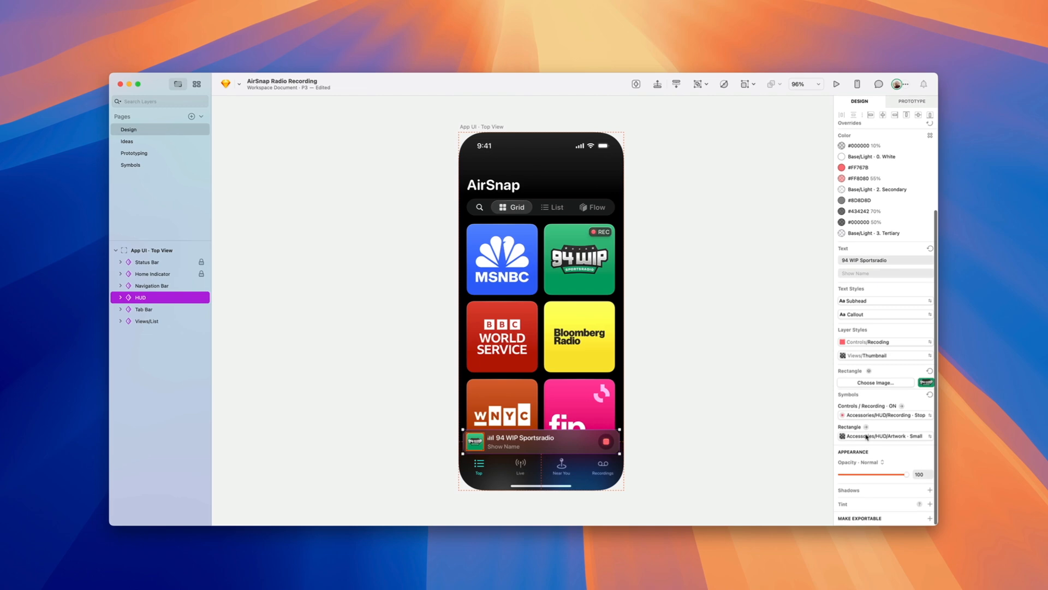
click(895, 415)
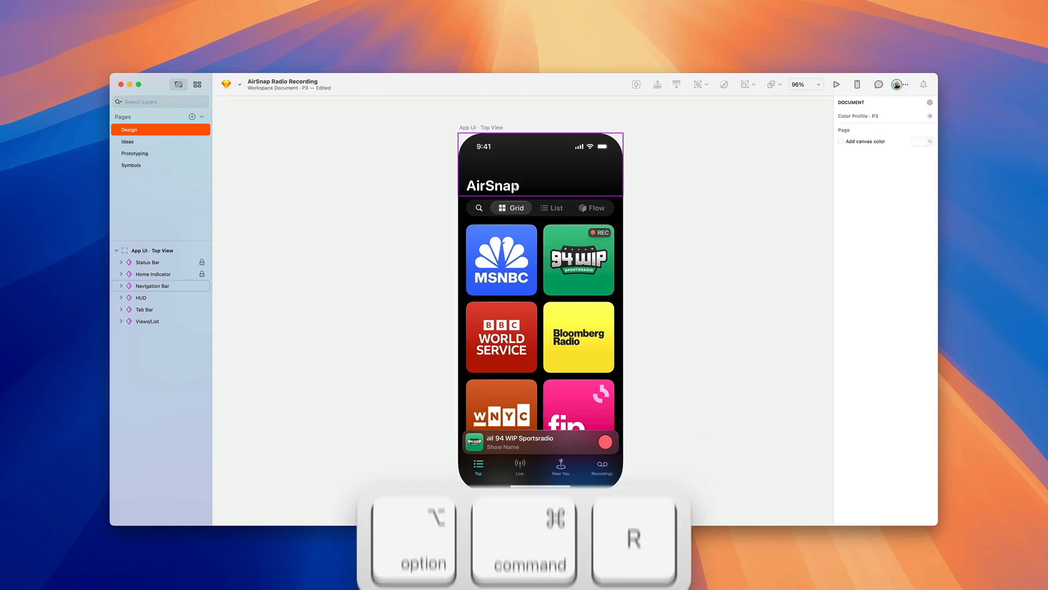
Replace the AirSnap title's Large Title style with 'large title - boop by ramsés'
click(120, 286)
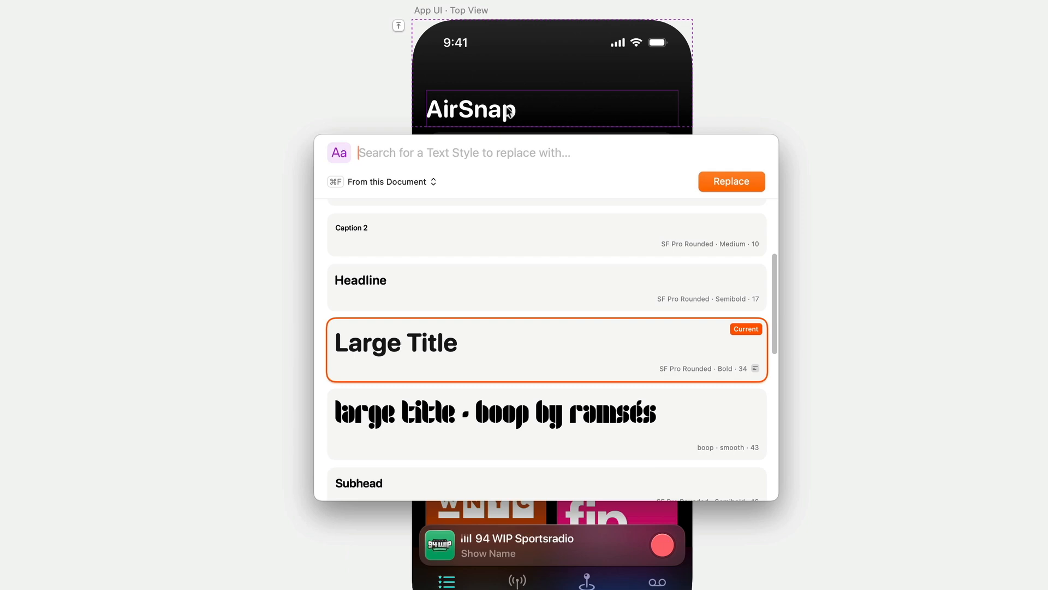
click(503, 413)
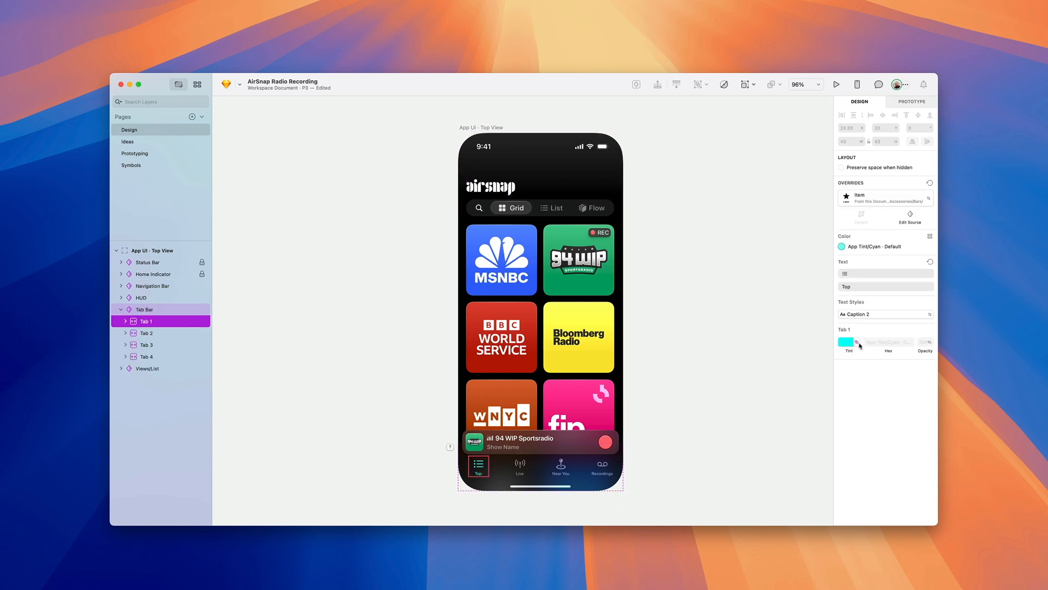
Change Tab 1's tint colour from Cyan to App Tint/Purple - Default
click(845, 341)
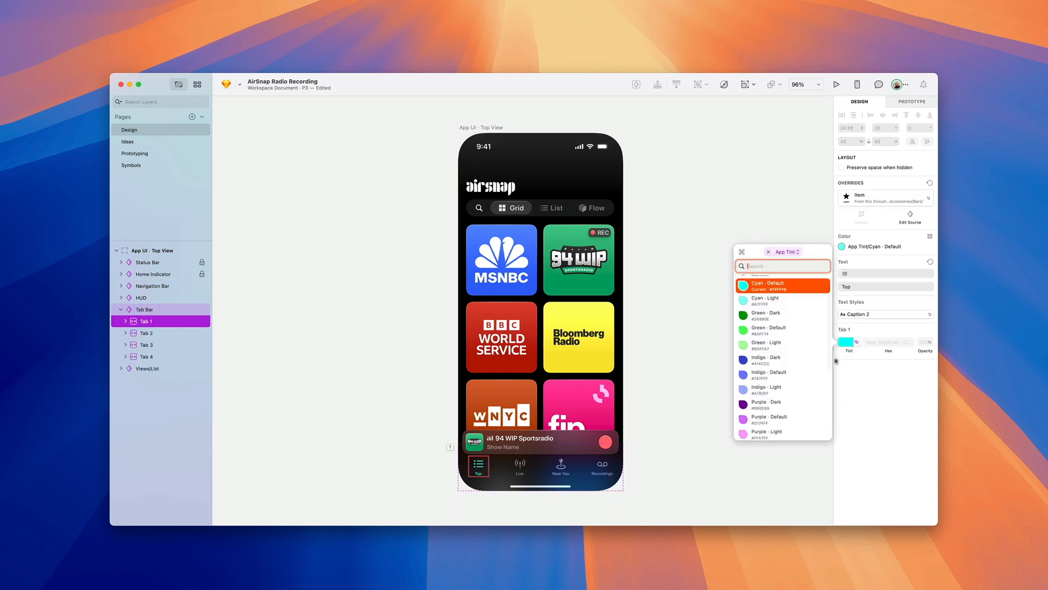
click(769, 417)
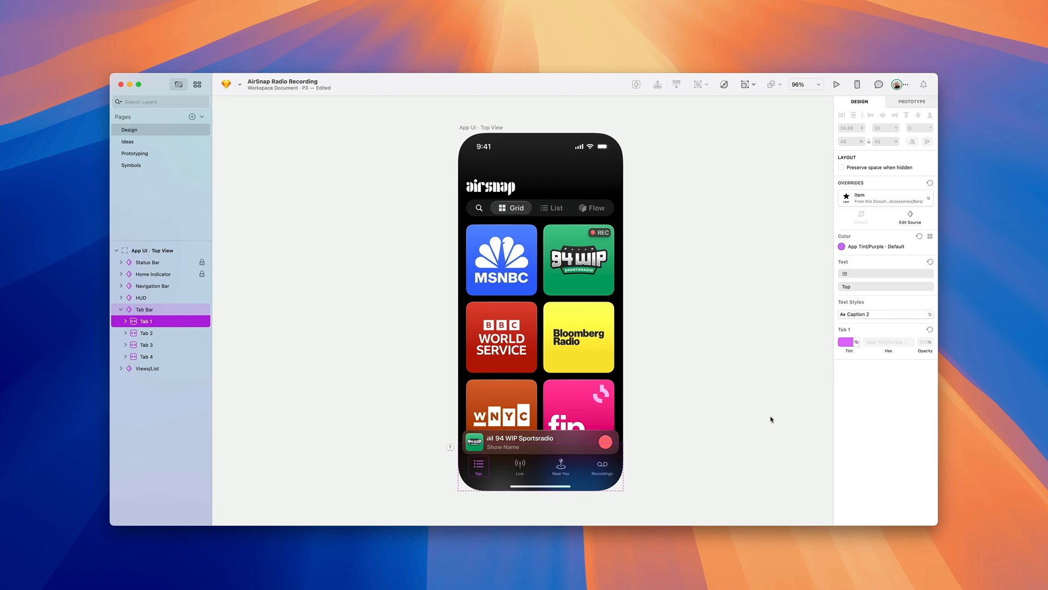